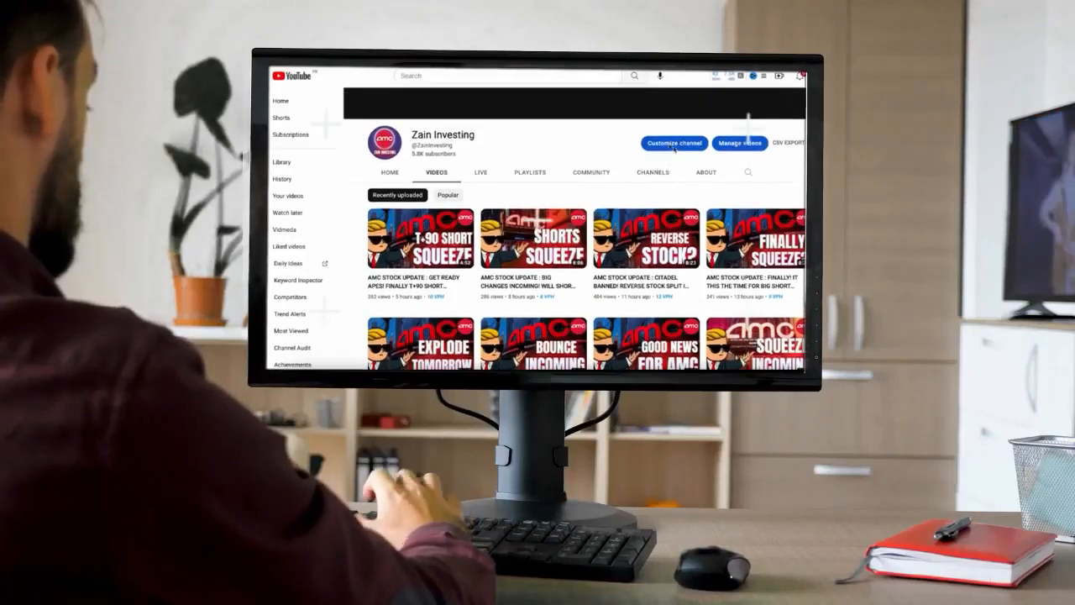
{"action": "scroll", "scroll_direction": "down", "scroll_amount": 3}
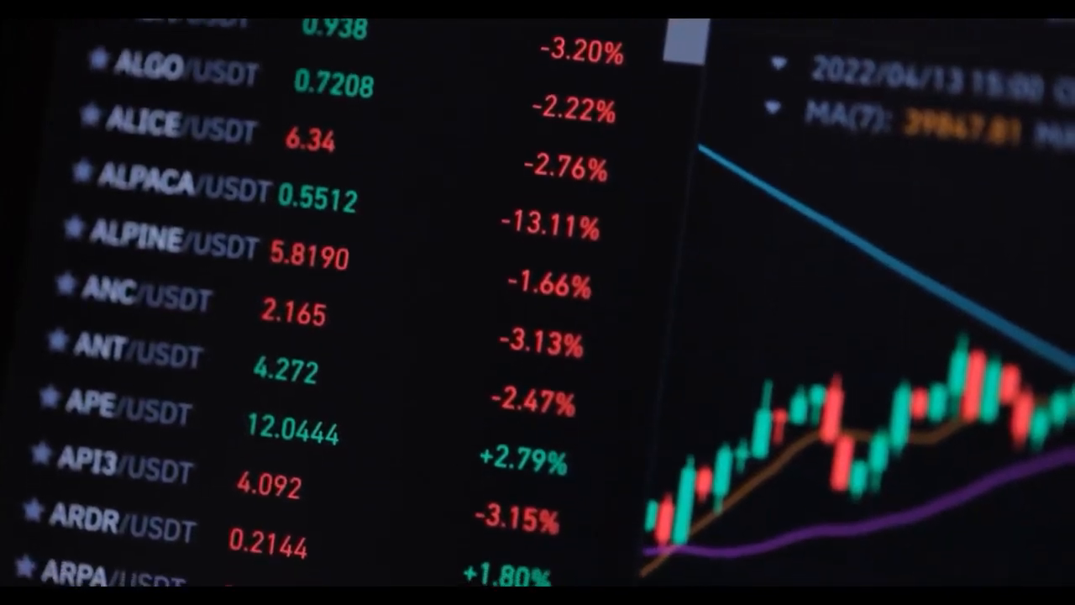
{"action": "scroll", "scroll_direction": "down", "scroll_amount": 3}
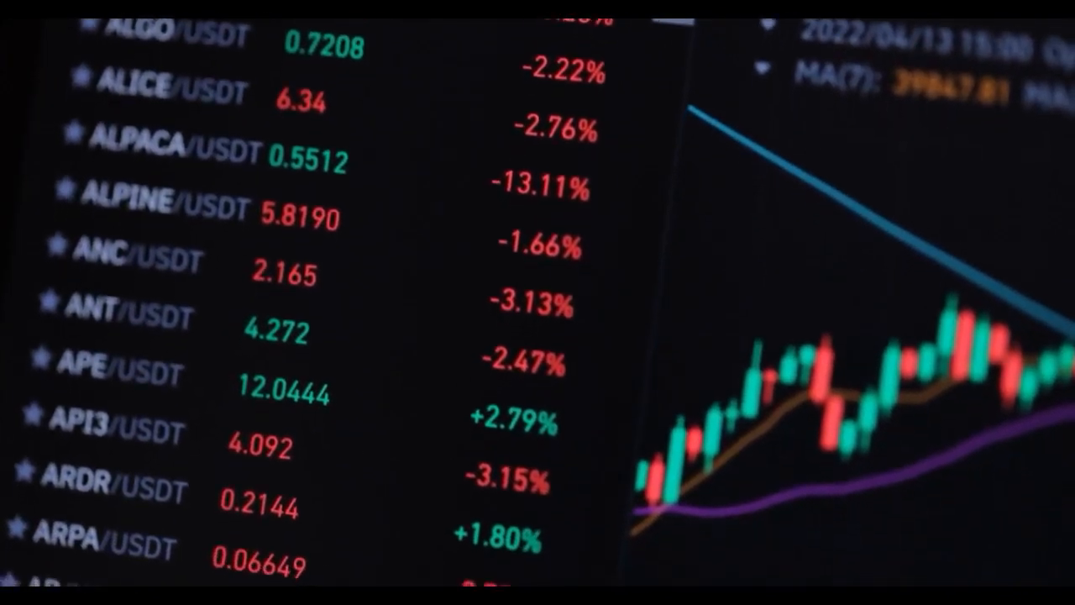